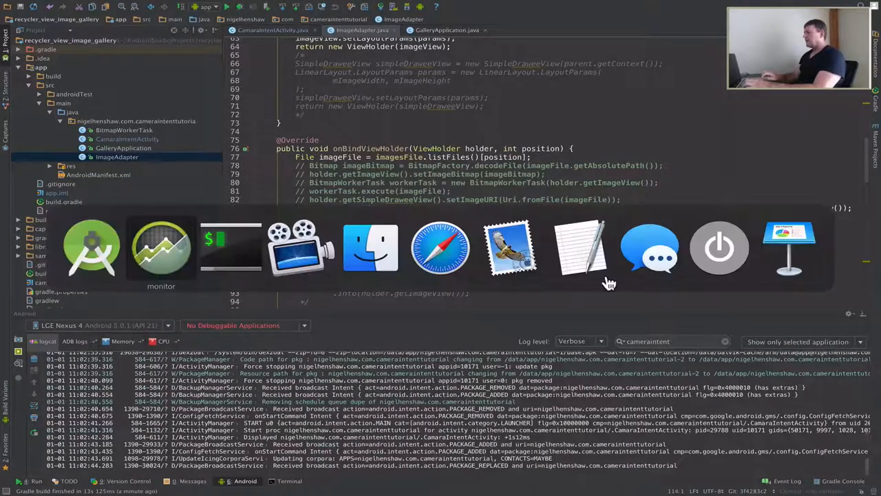
Step: Select the gallery app's process under the lge-nexus_4 device in the Devices panel
left_click(161, 246)
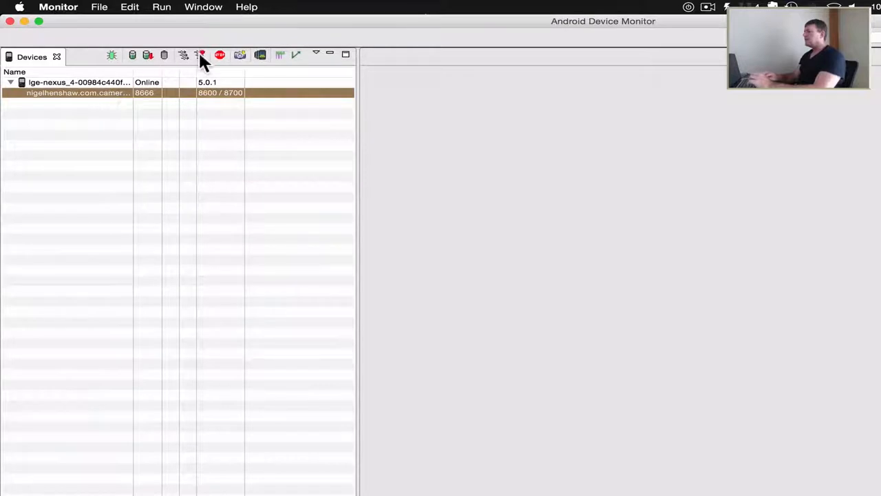
mouse_move(202, 55)
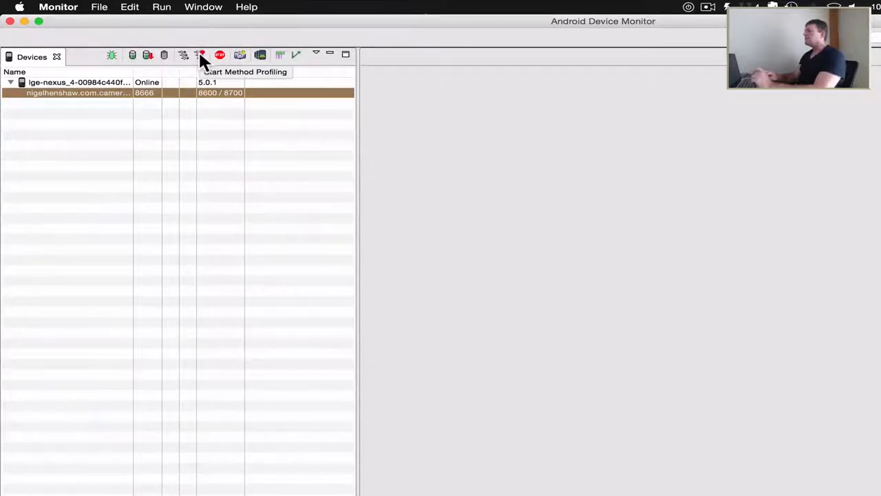
Step: Begin sample-based method profiling on the gallery app's process at 1000 microseconds
left_click(201, 55)
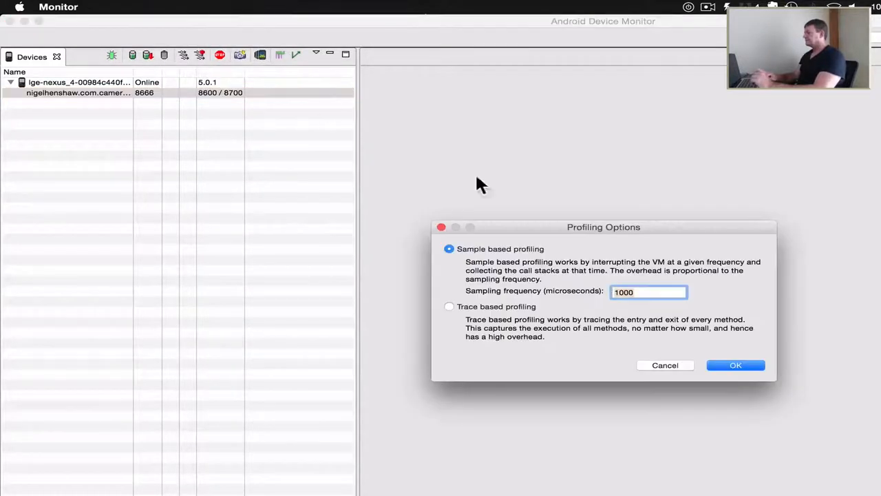
left_click(736, 365)
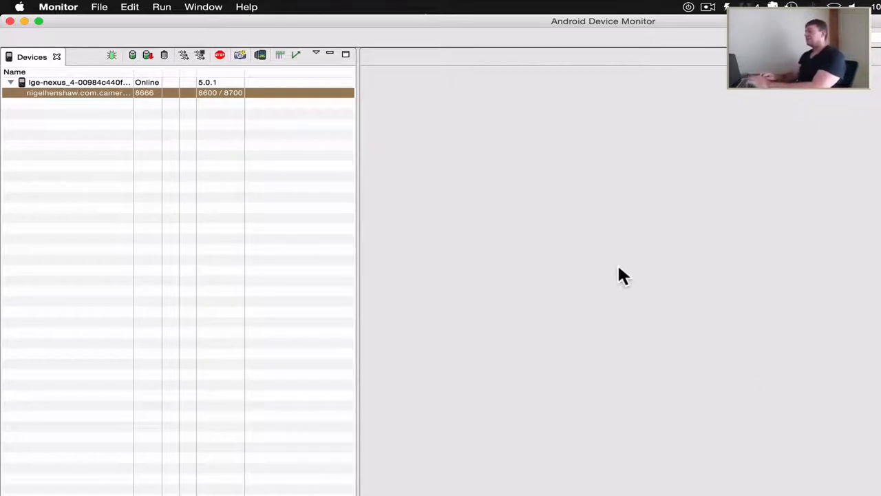
mouse_move(196, 66)
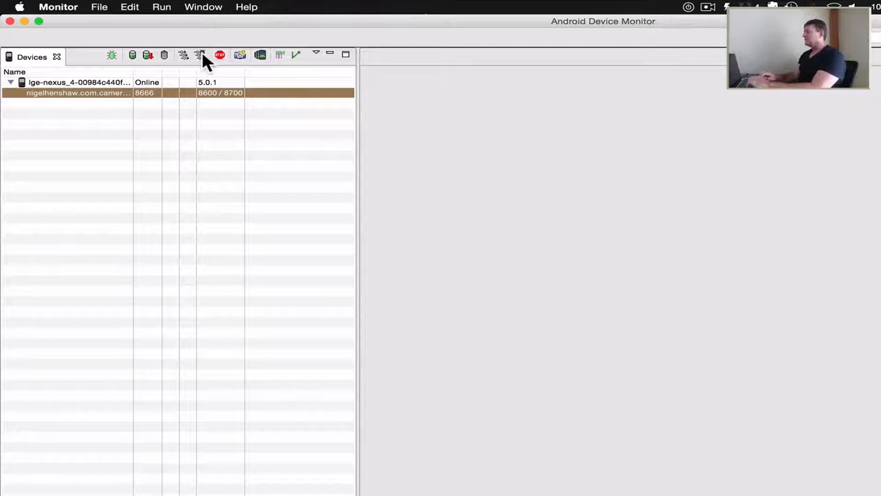
Step: End the capture and examine the start of the resulting trace's per-thread timelines
left_click(199, 55)
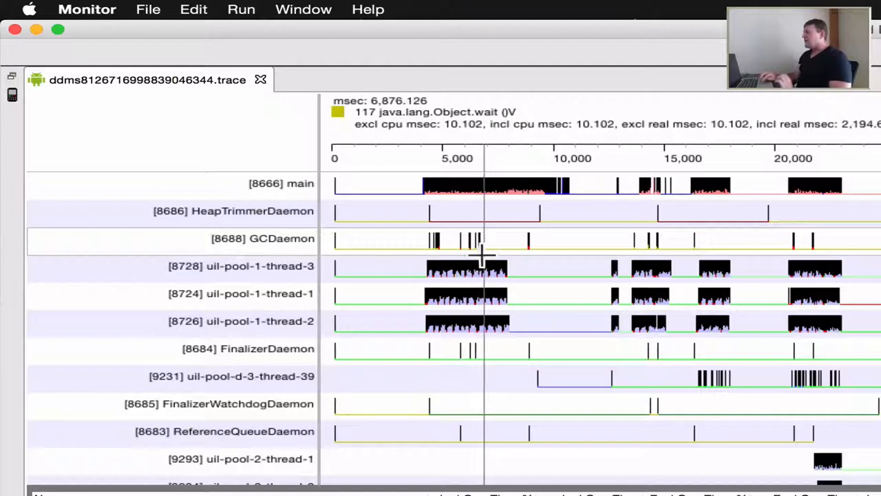
mouse_move(310, 283)
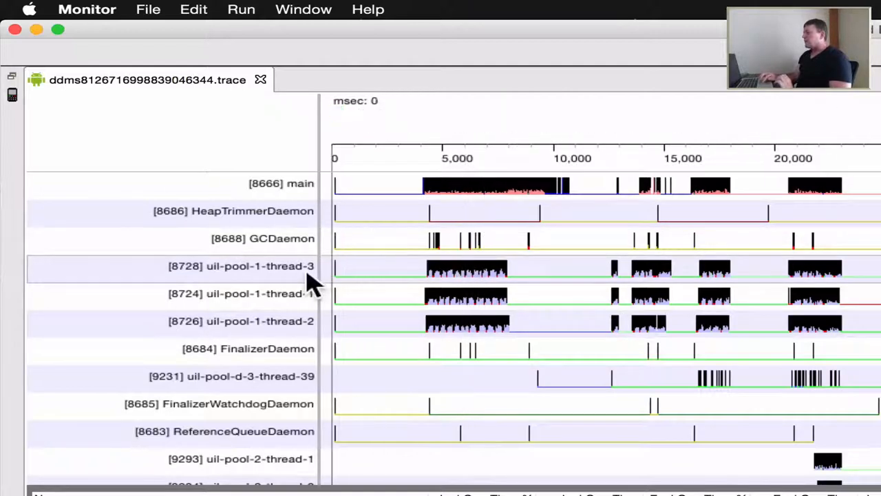
left_click(467, 273)
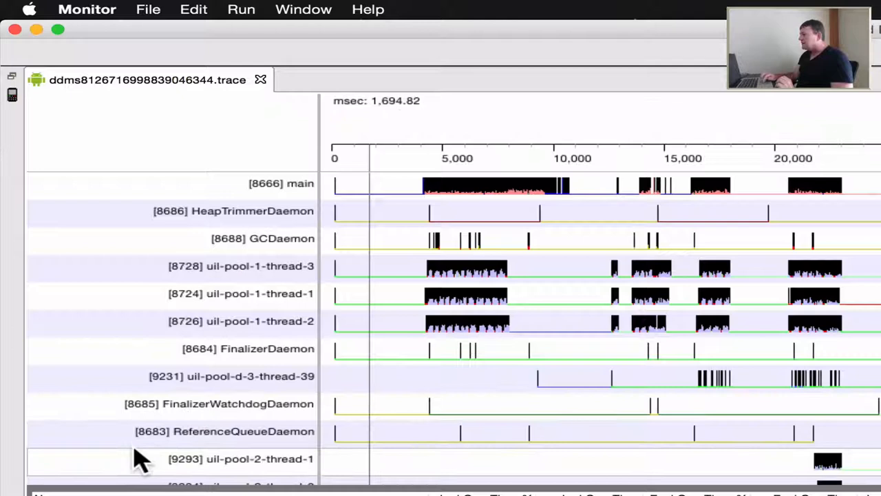
mouse_move(237, 461)
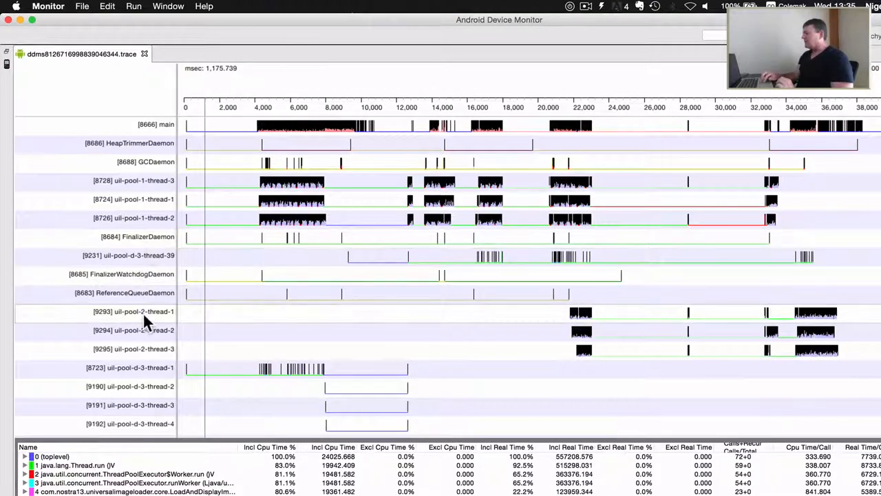
mouse_move(170, 350)
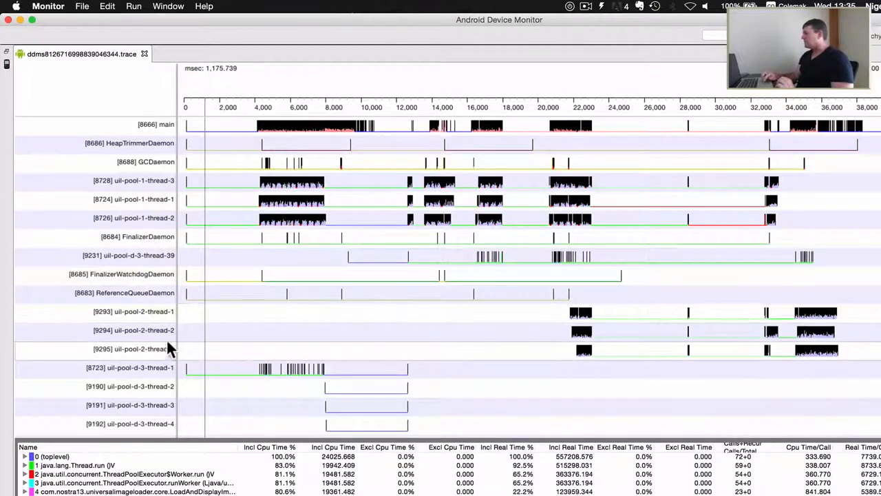
left_click(810, 314)
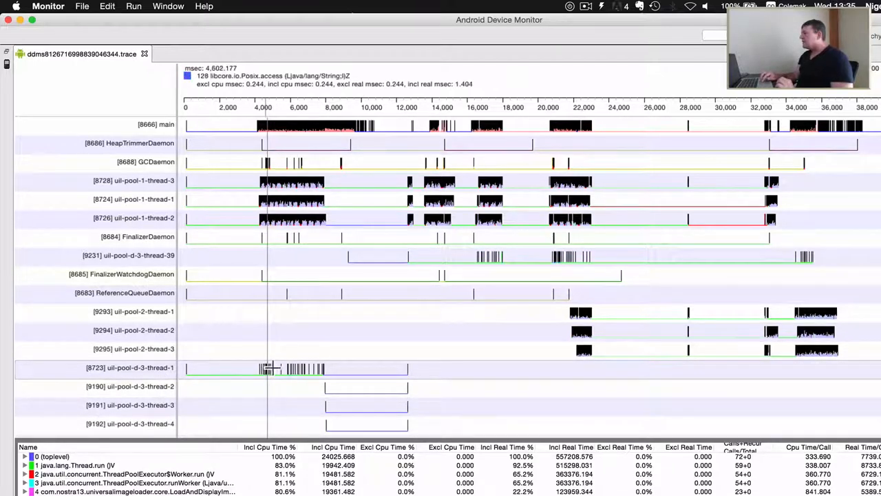
left_click(311, 369)
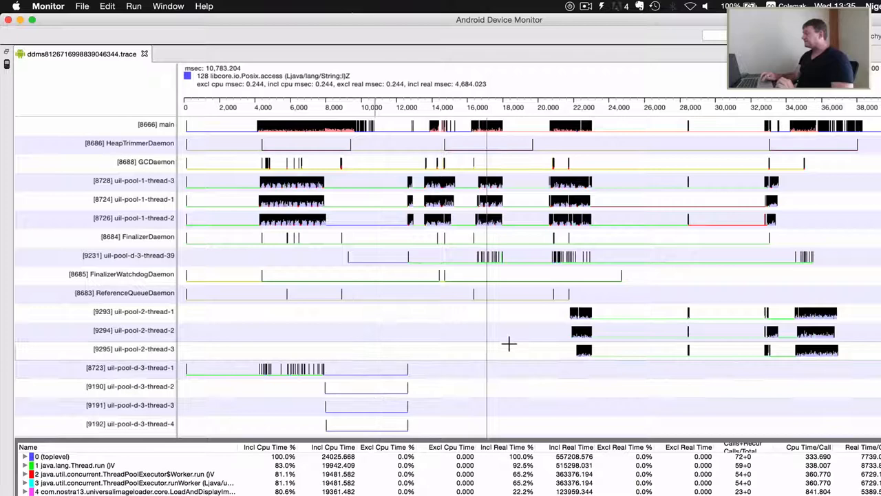
left_click(581, 311)
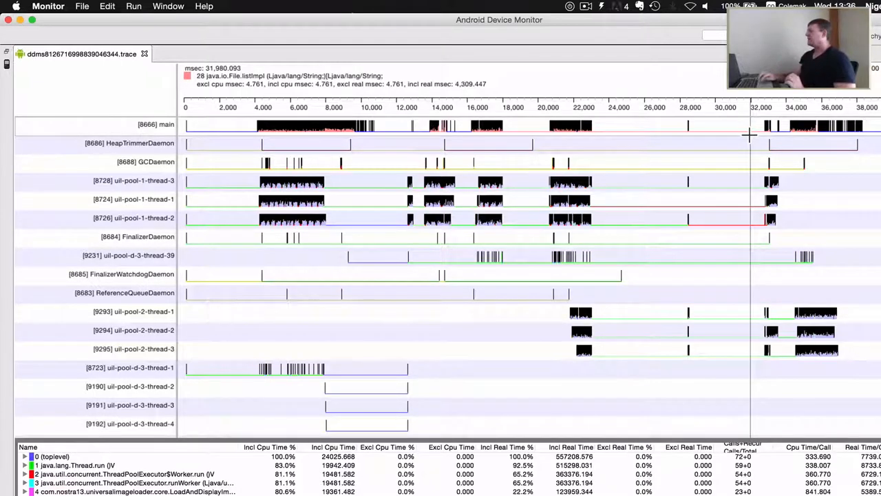
left_click(763, 145)
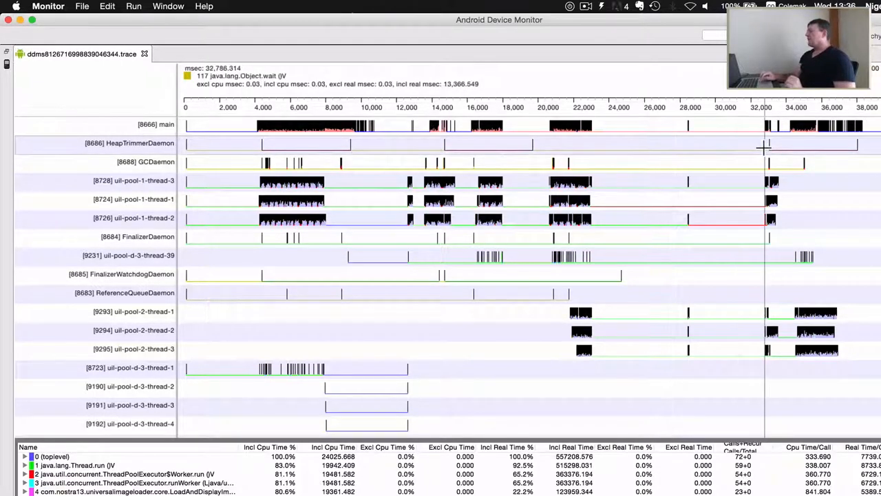
left_click(542, 177)
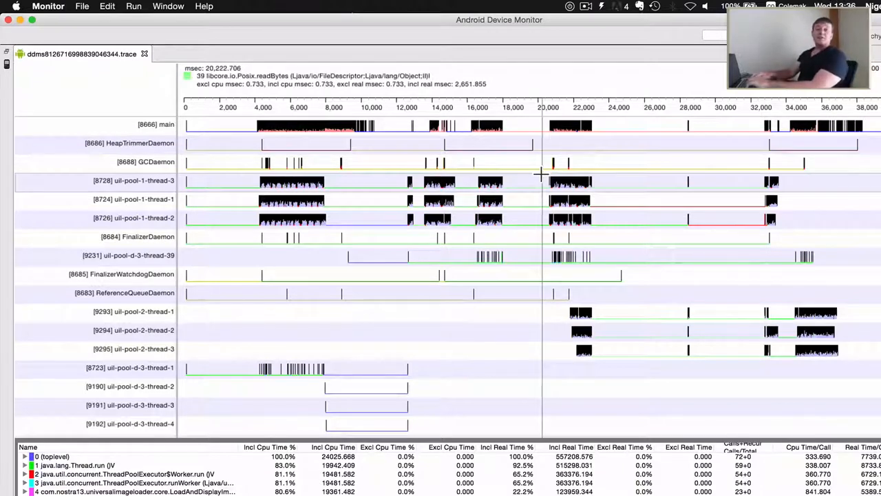
left_click(143, 54)
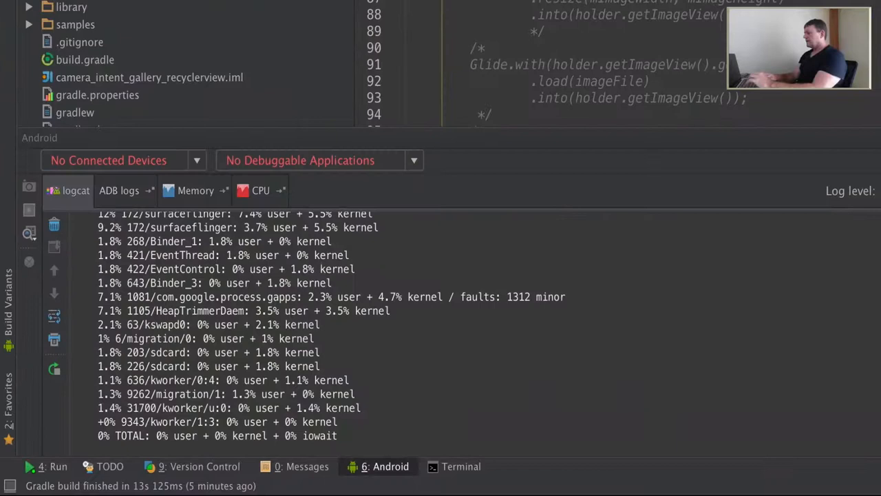
Step: Launch the device screen recorder from the Android tool window and begin recording
left_click(196, 190)
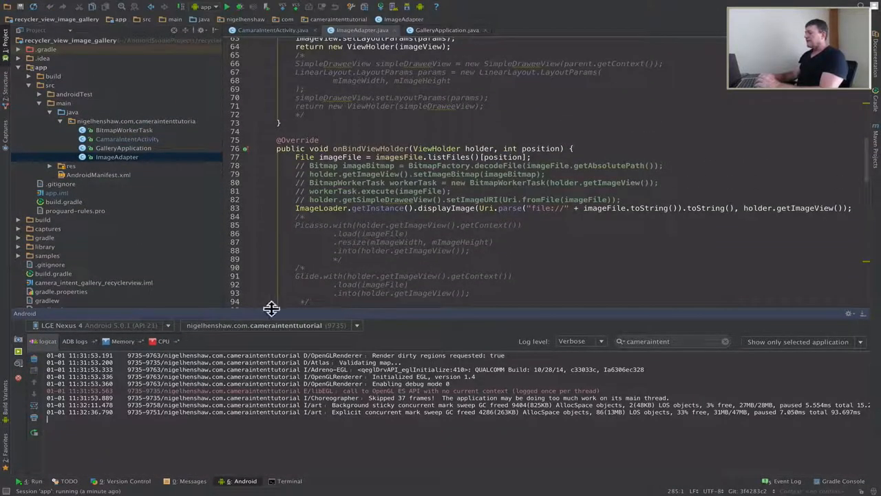
left_click(18, 353)
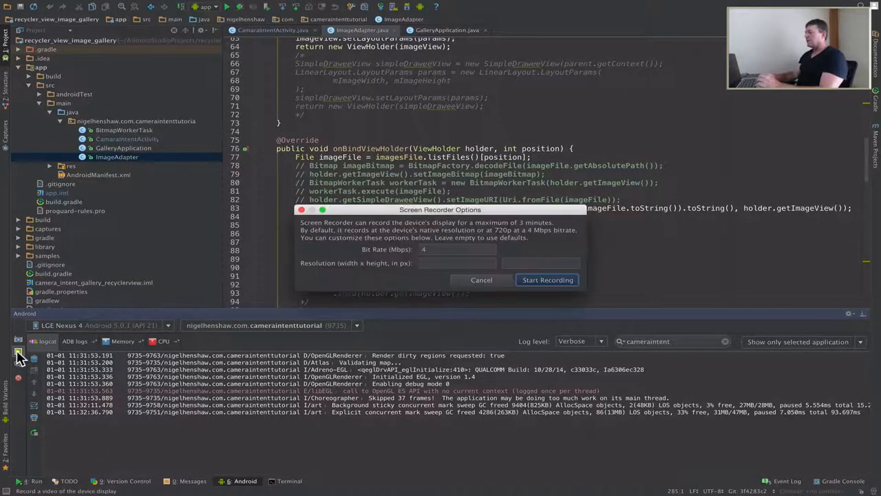
left_click(548, 280)
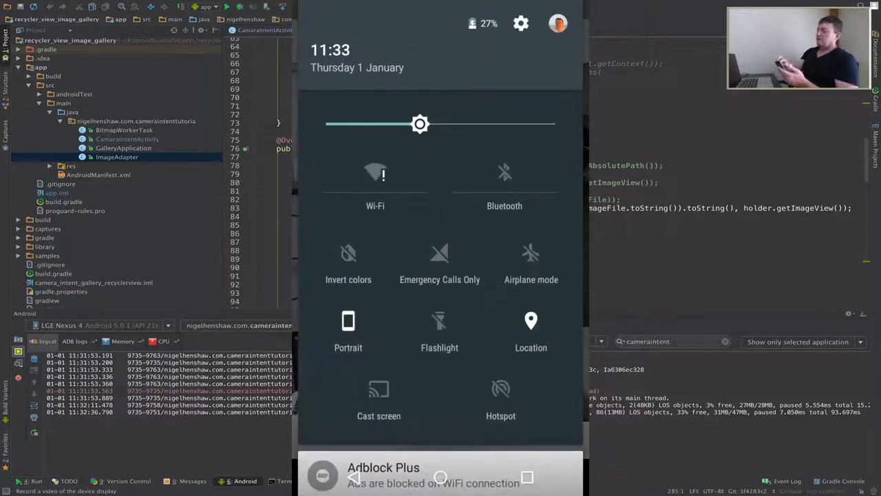
Step: Navigate Settings to Developer options' Monitoring section and reveal the Profile GPU rendering choices
left_click(520, 22)
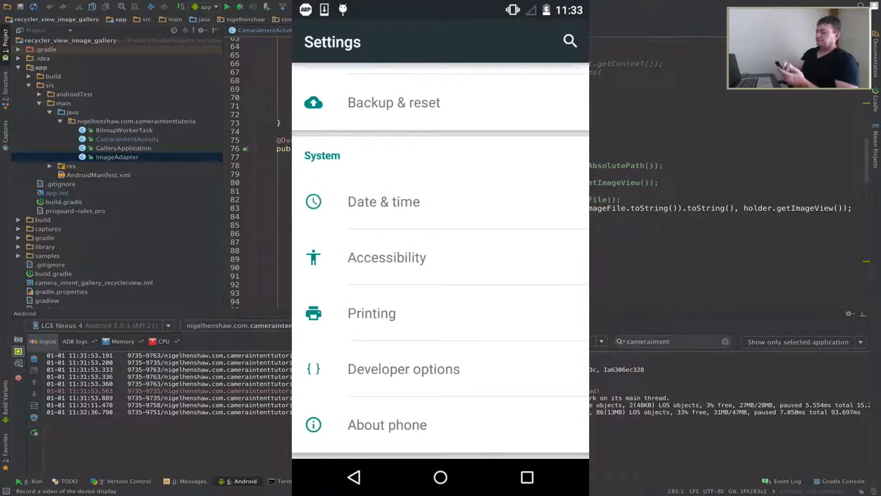
left_click(403, 369)
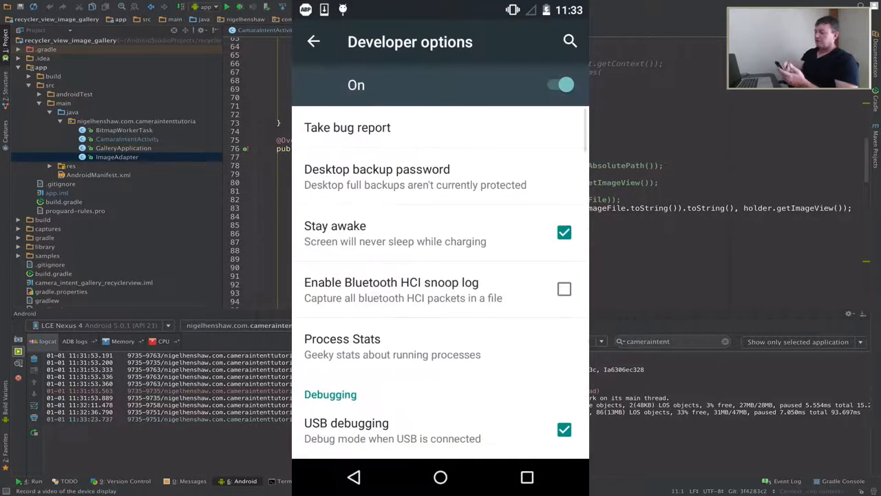
scroll("down", 3)
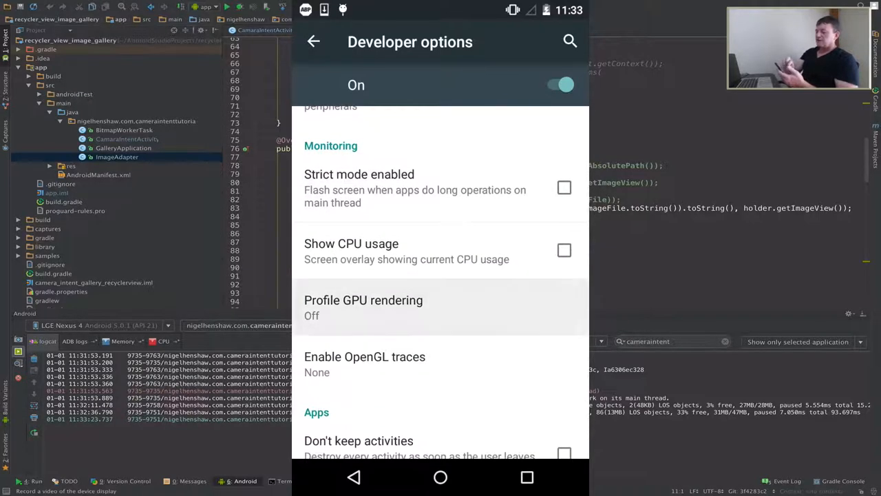
left_click(363, 307)
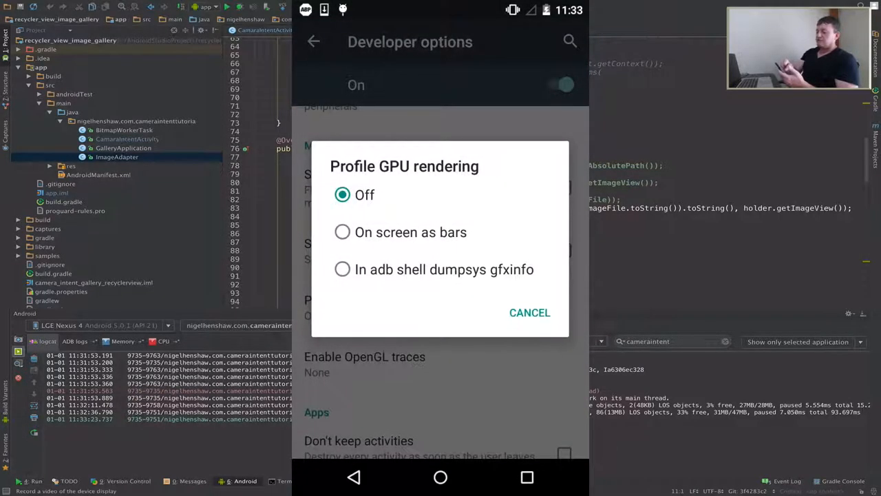